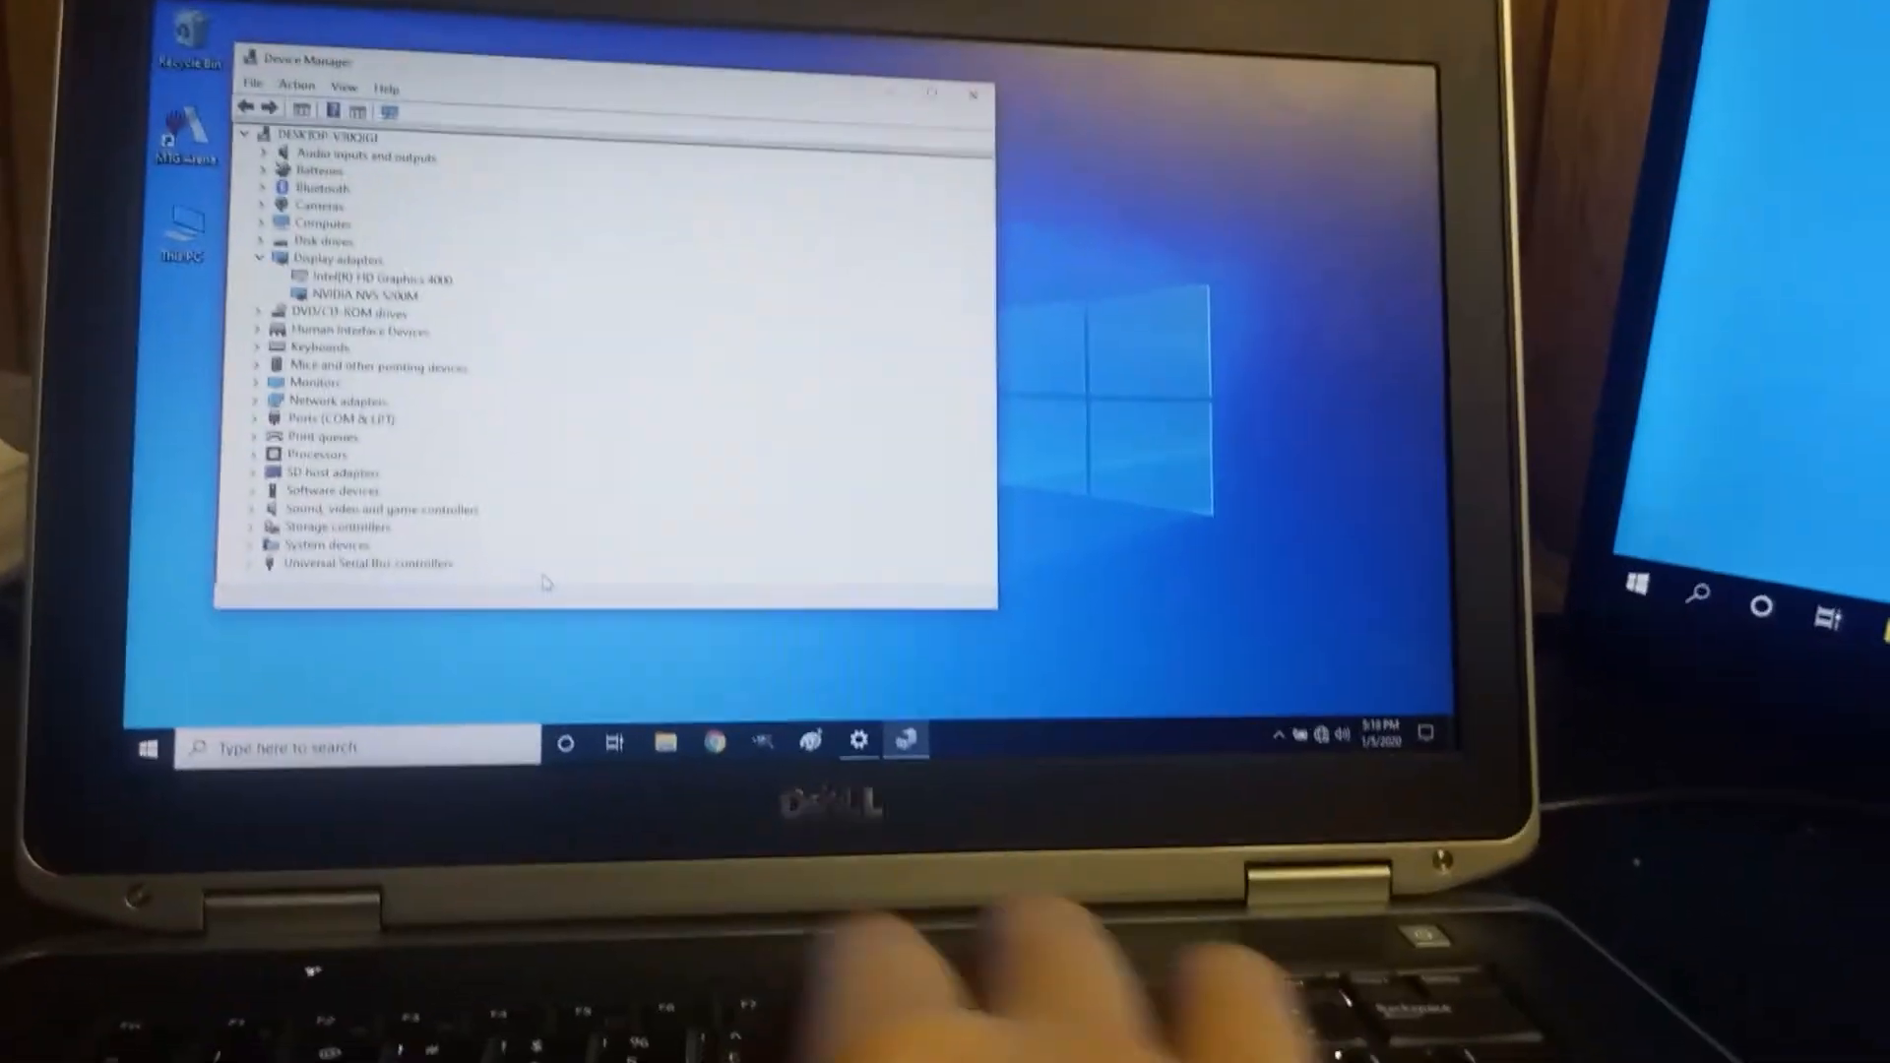
- Bring up the display projection options with Win+P
key("Win+p")
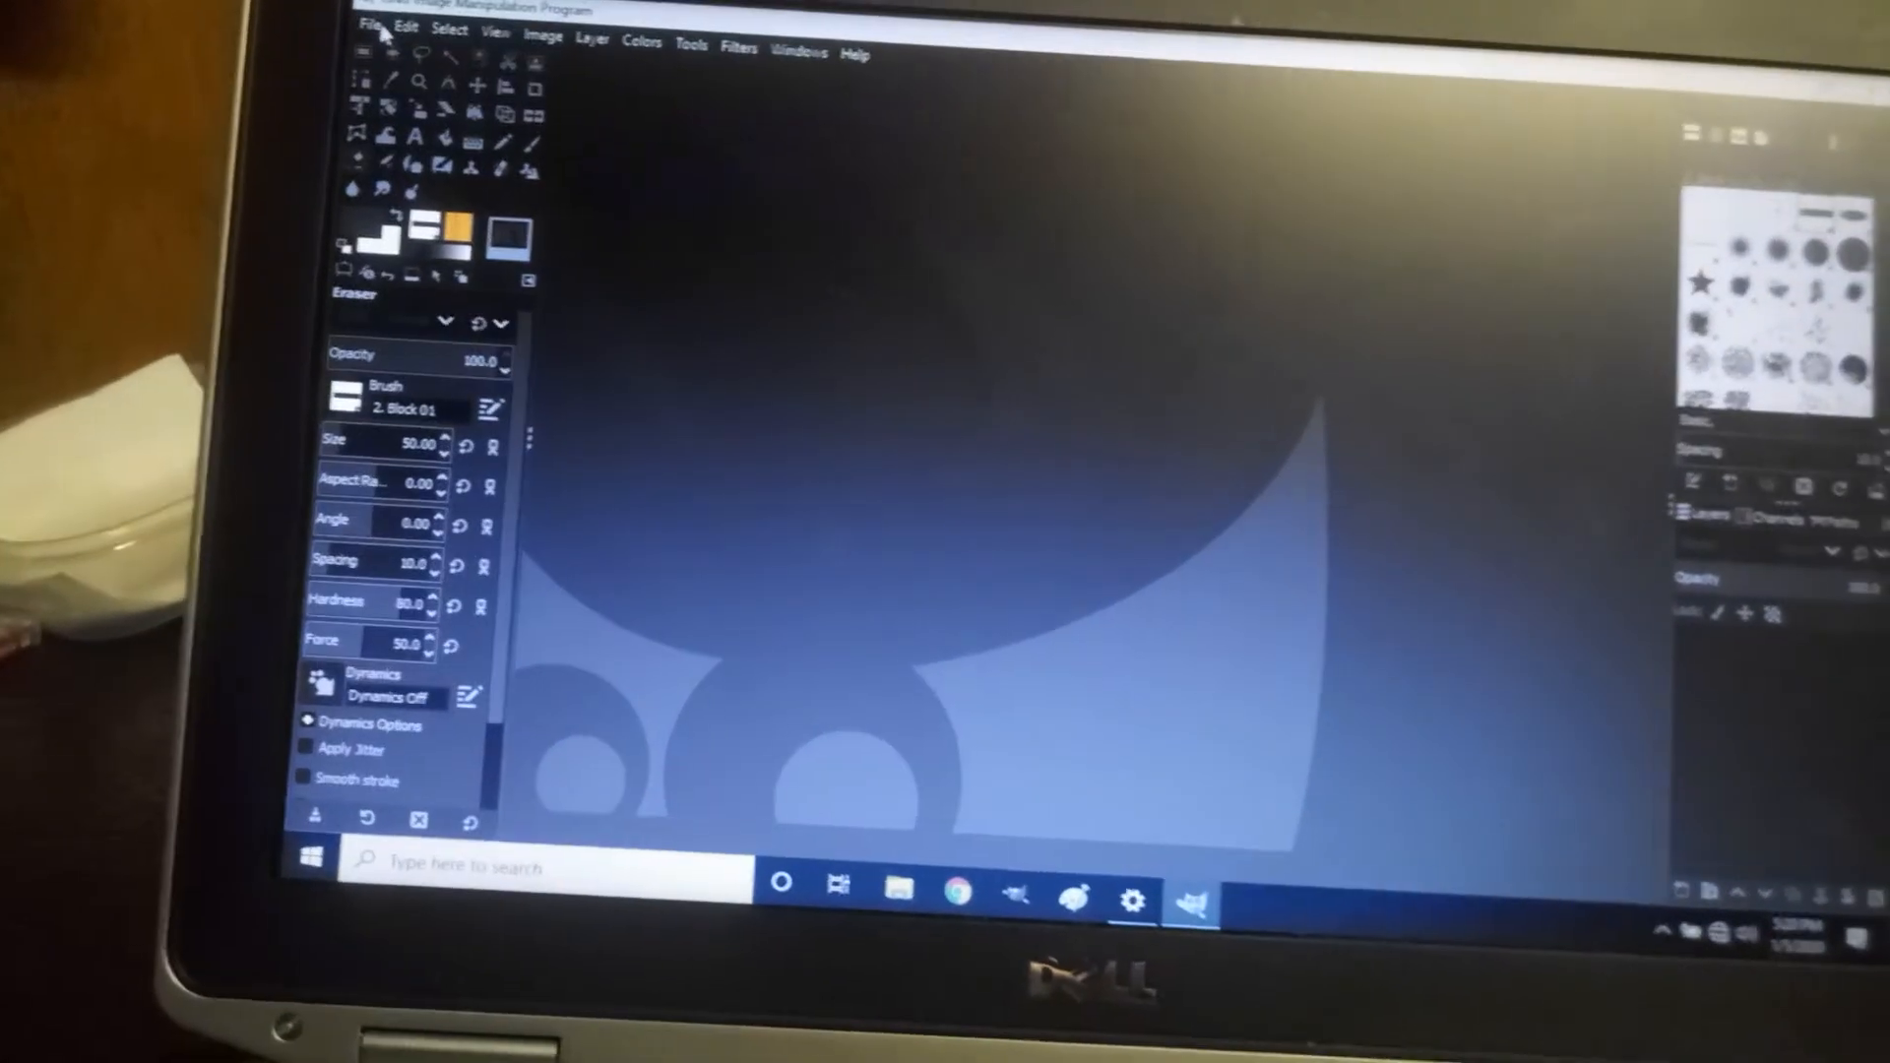
- Open amber temple PAINT.png from the Recently Used list in the Open Image dialog
left_click(400, 35)
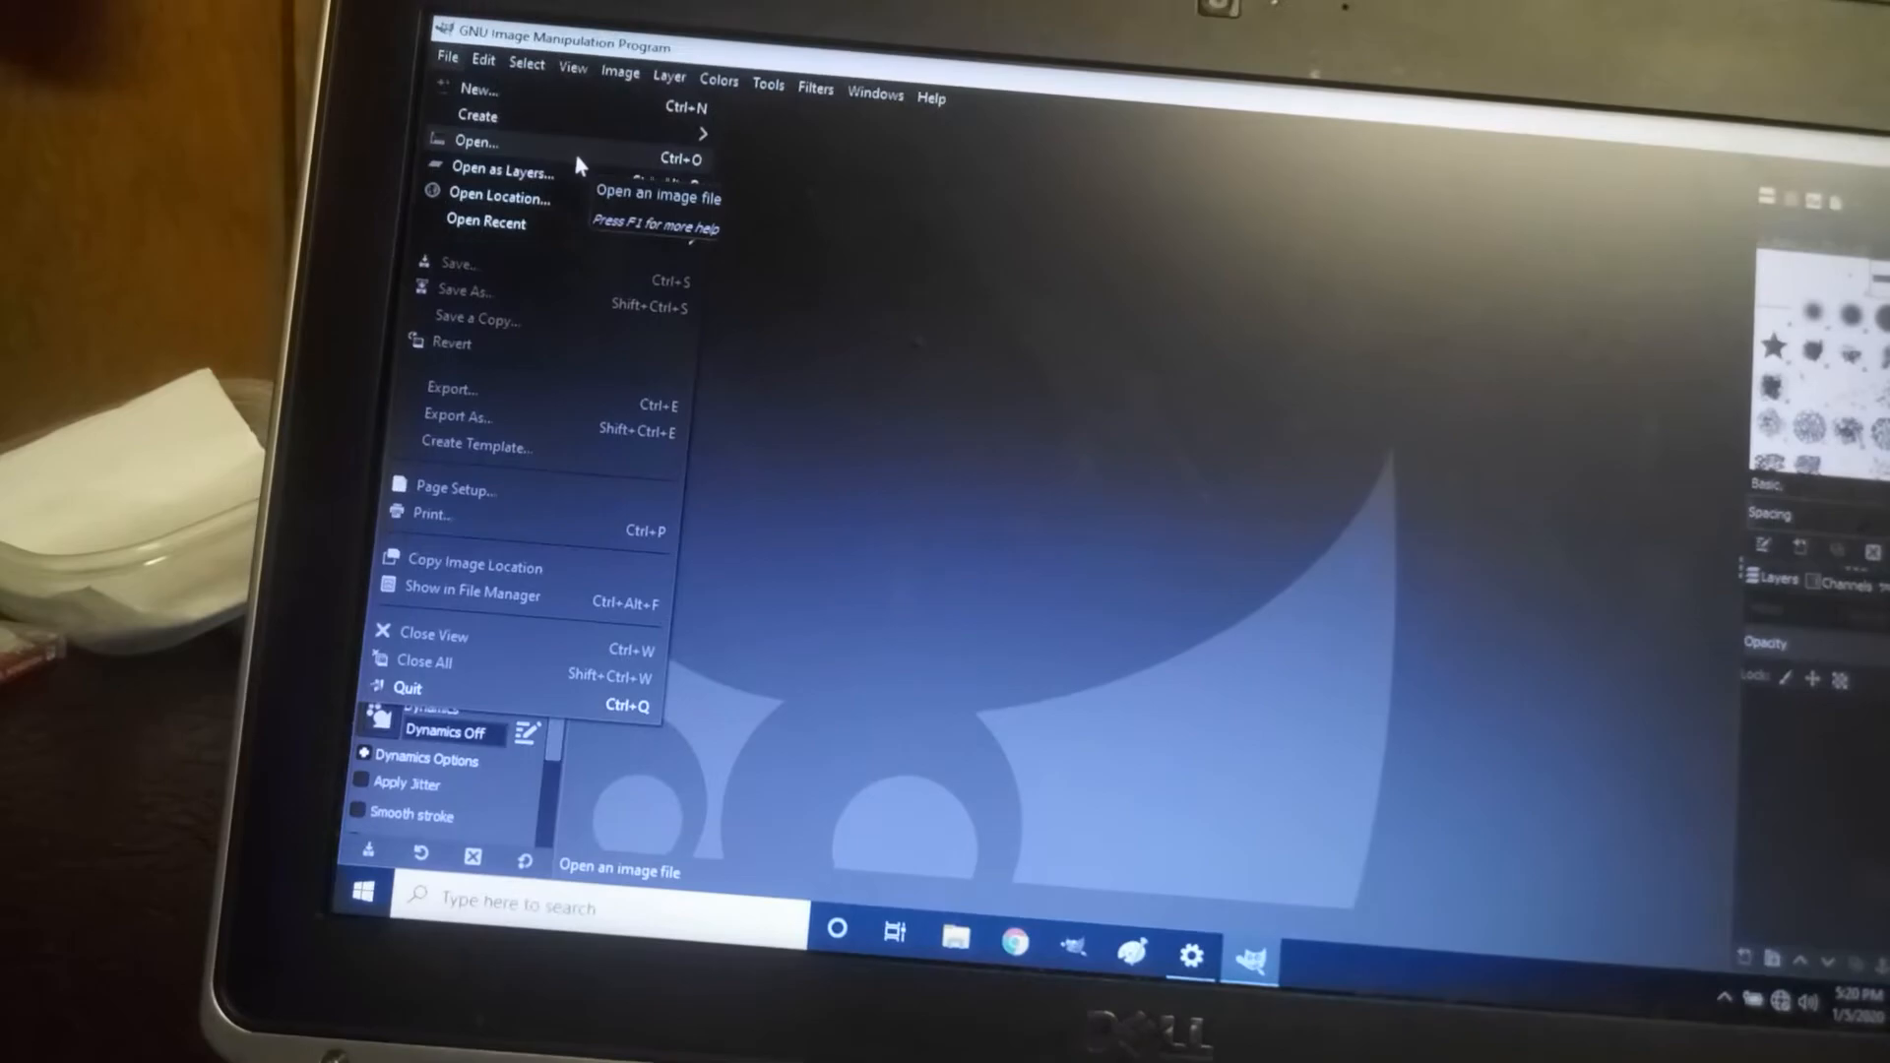
left_click(476, 141)
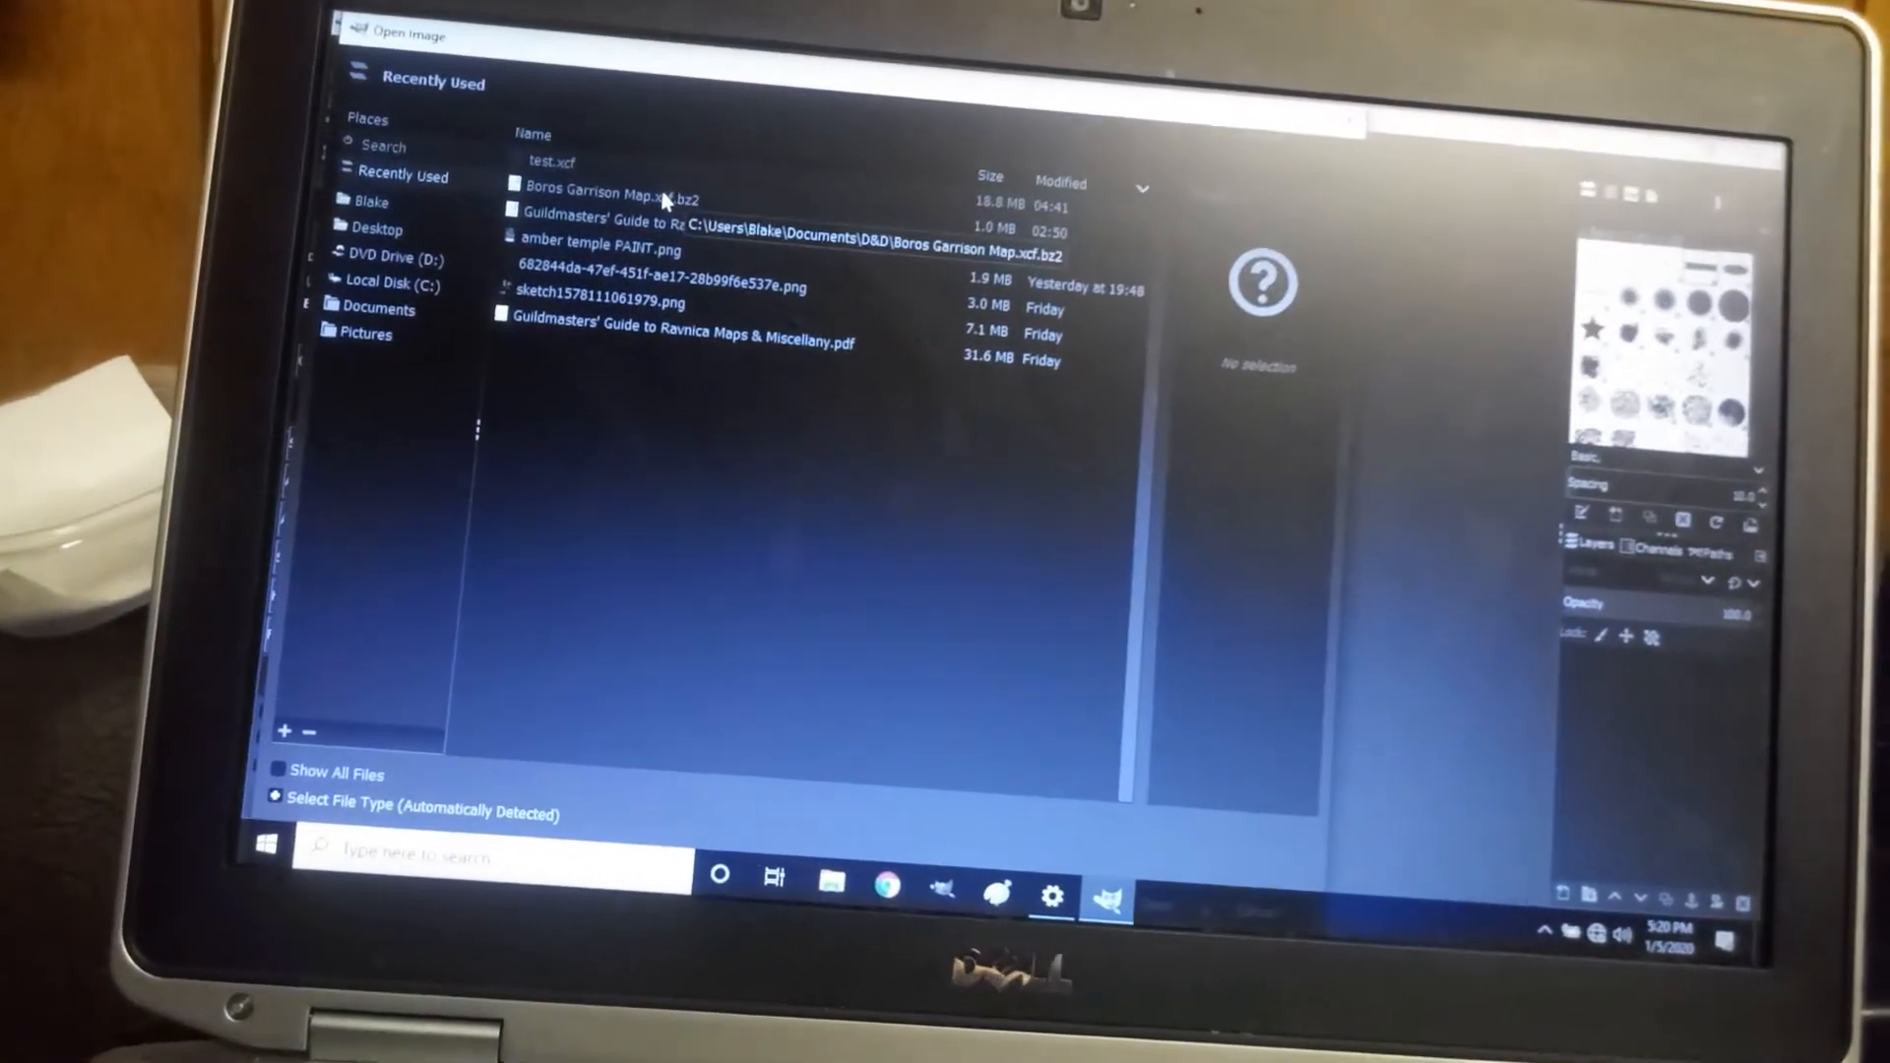
left_click(606, 199)
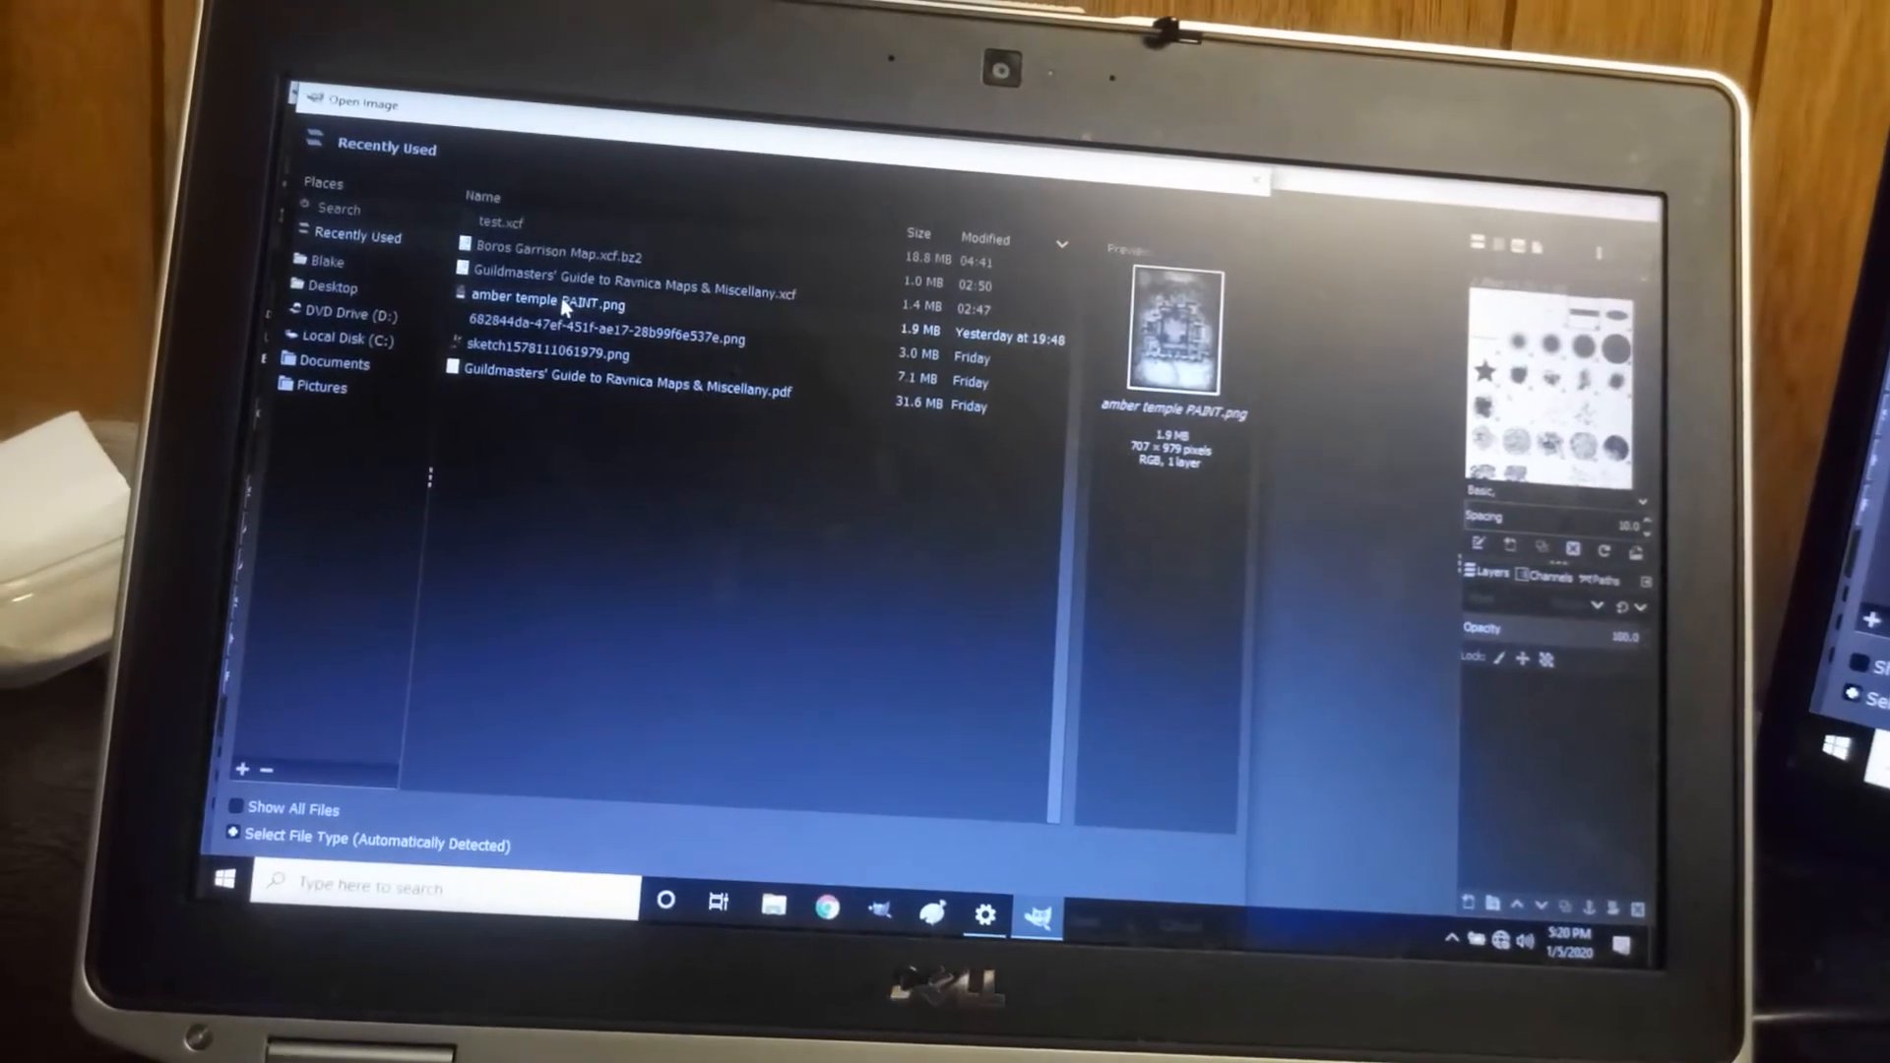
left_click(549, 300)
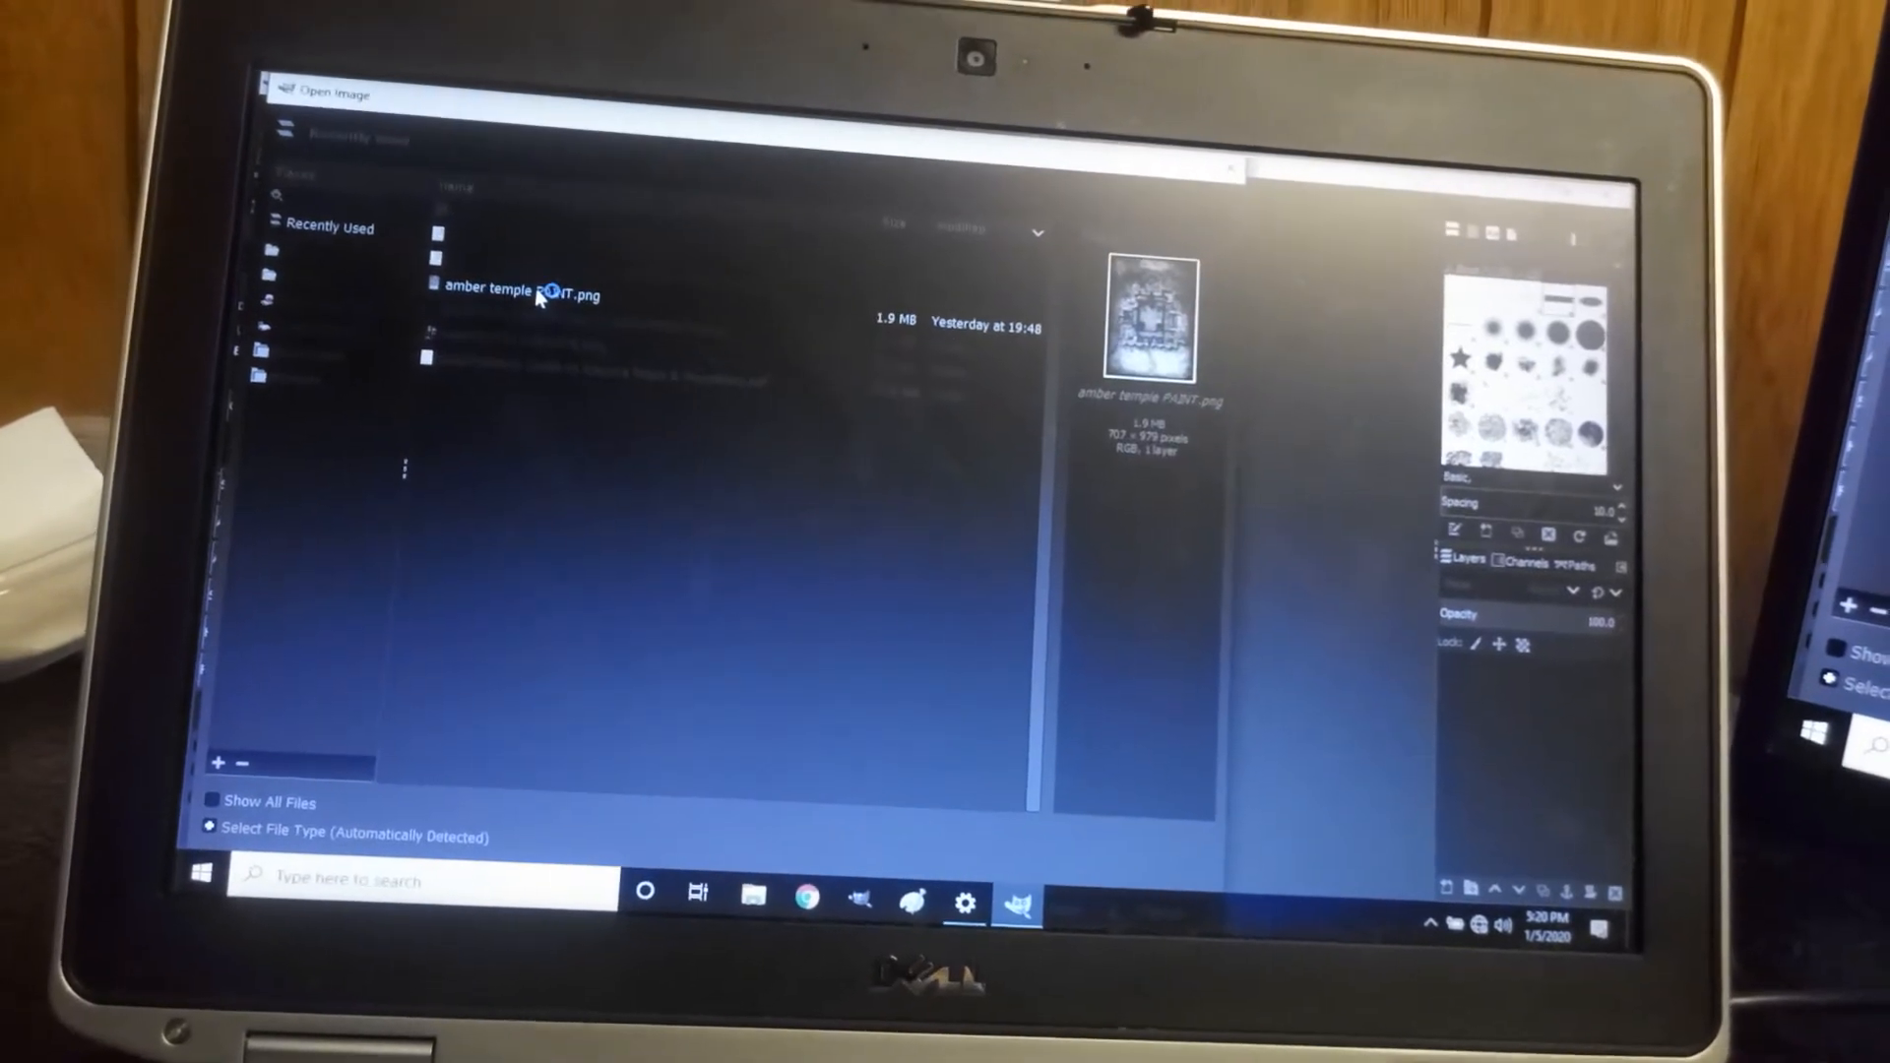
double_click(520, 293)
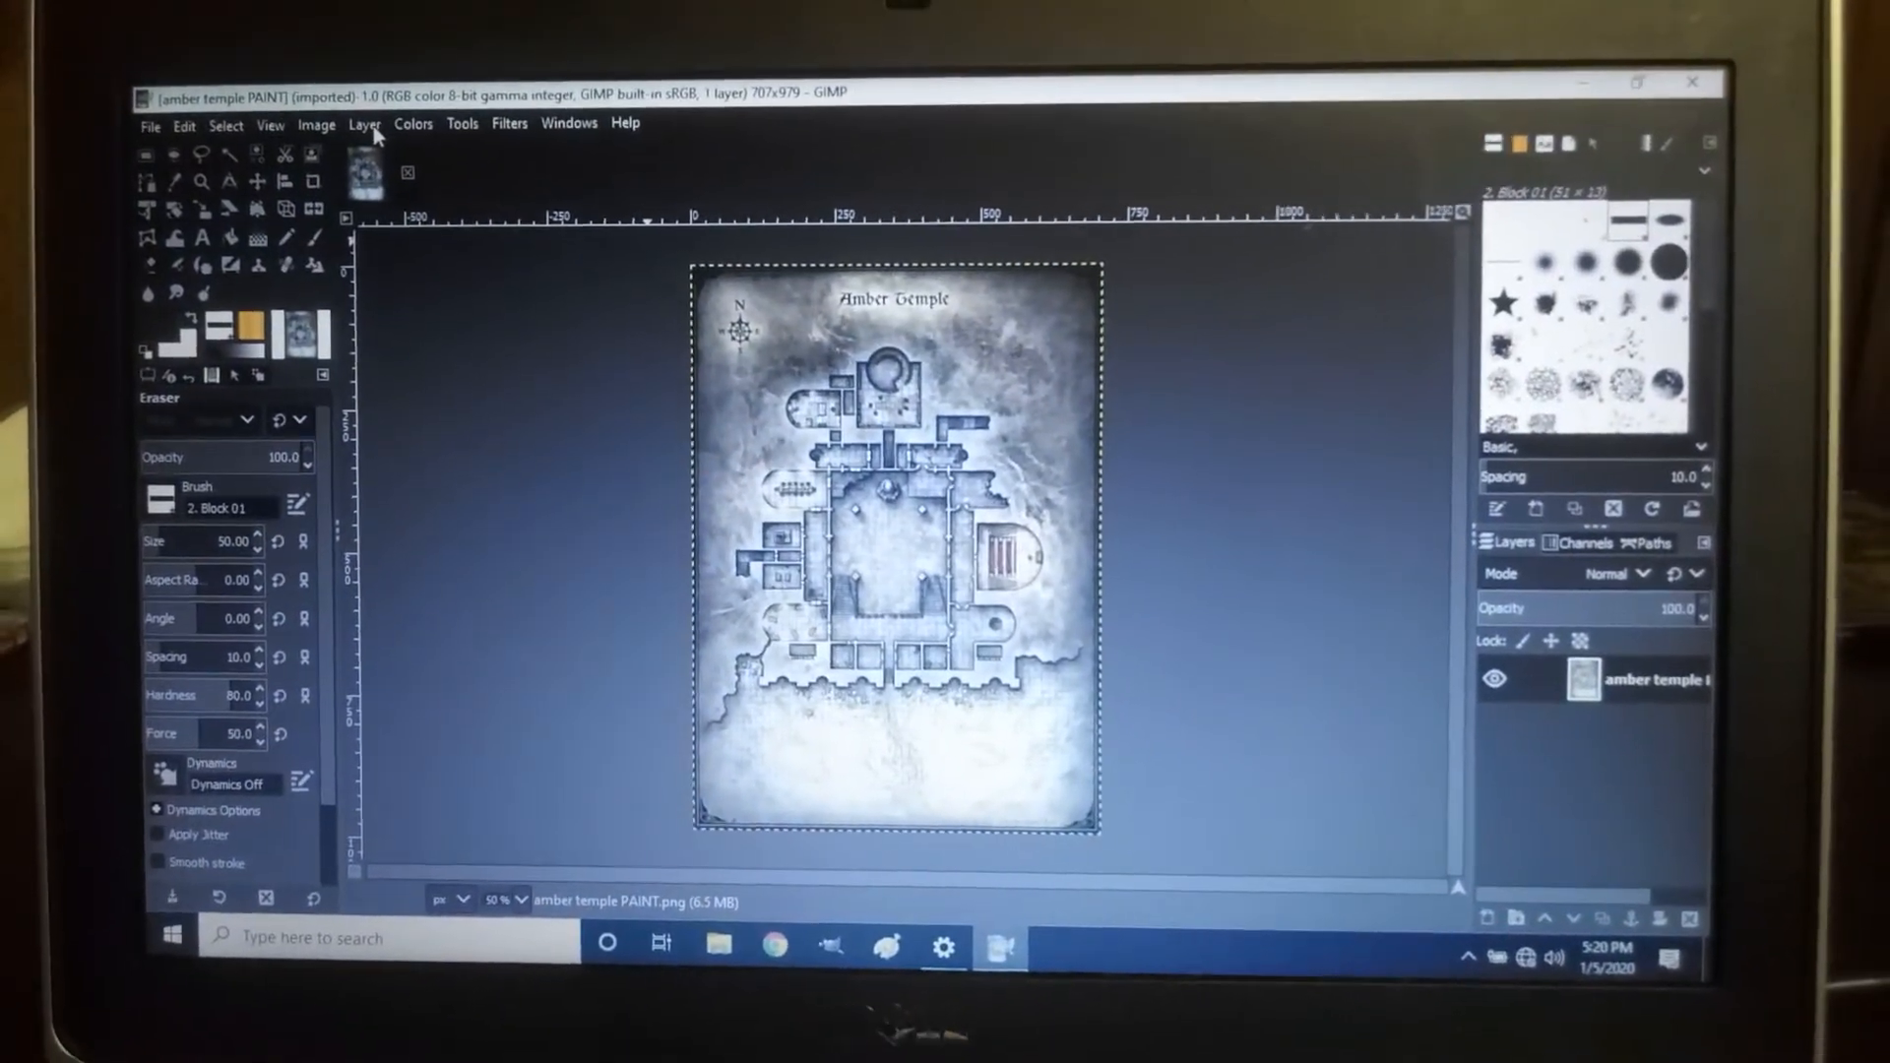
- Create a new 707×979 layer filled with the background colour above the map
left_click(364, 125)
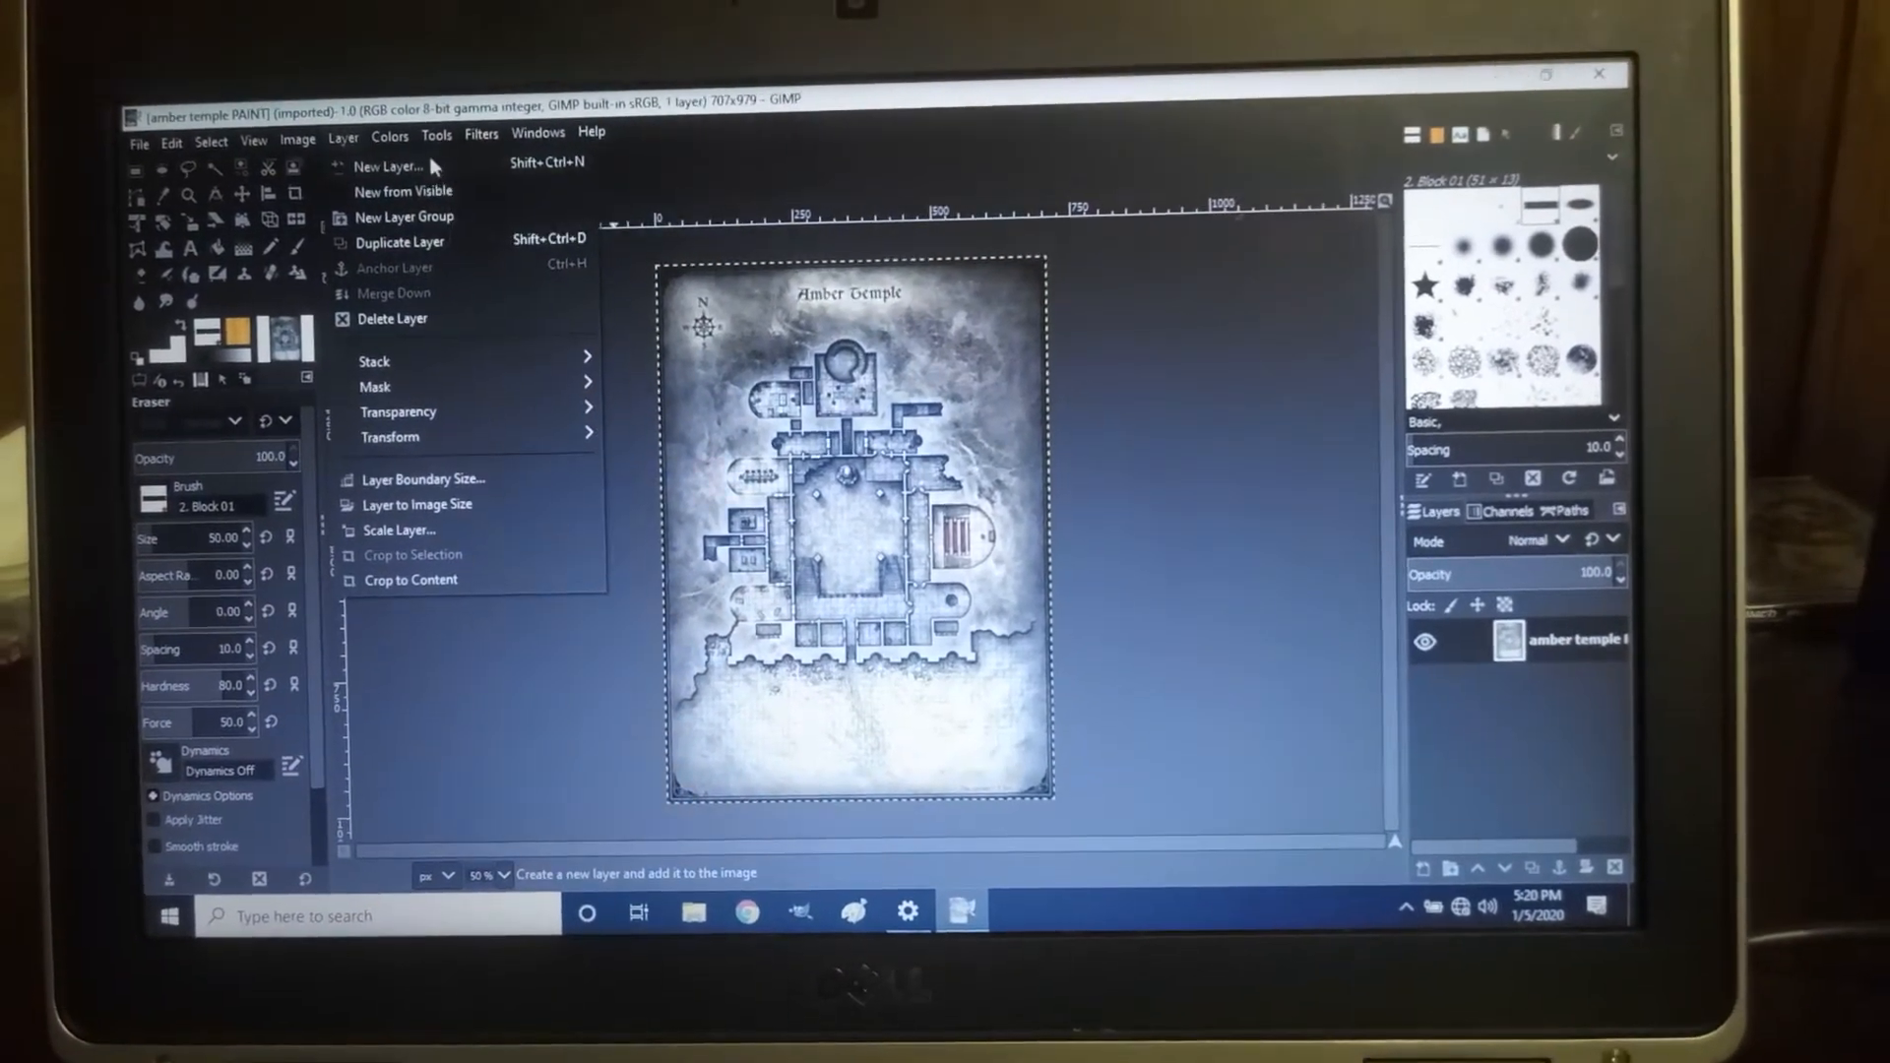
left_click(384, 166)
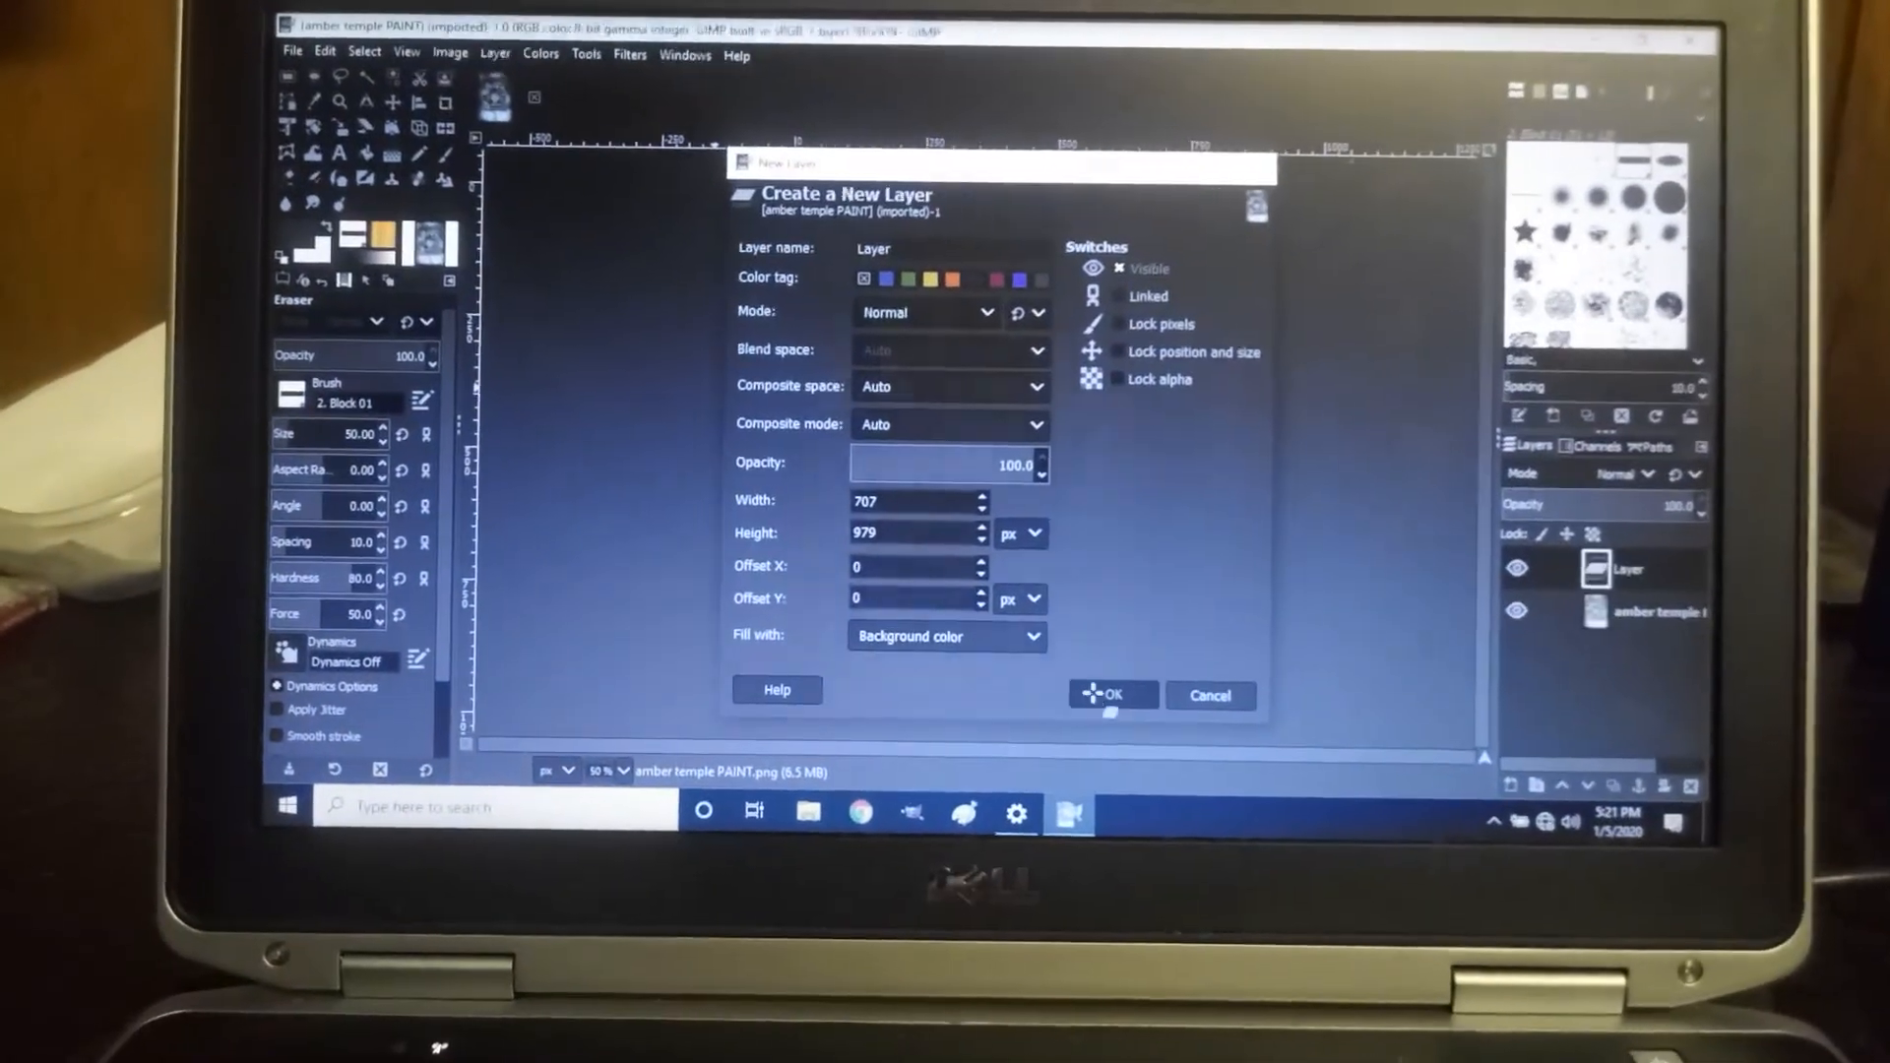
left_click(1111, 695)
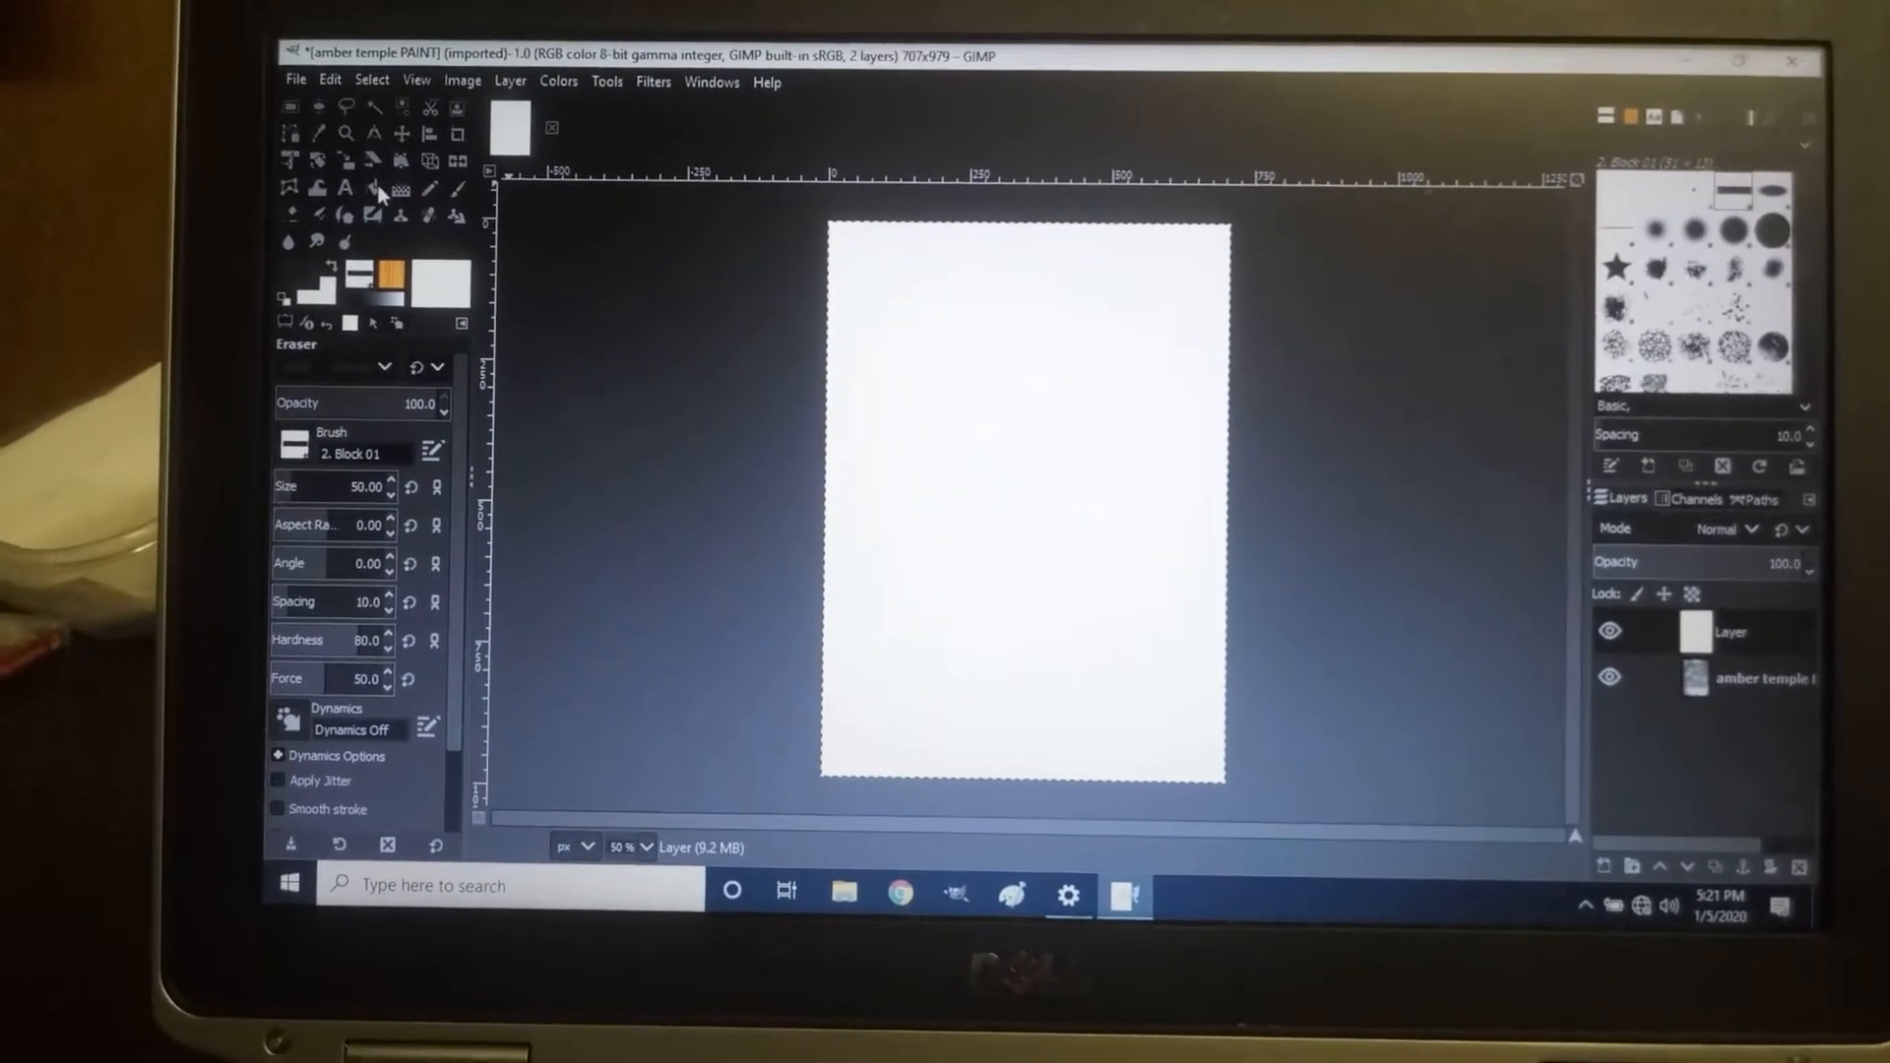
- Bucket-fill the covering layer with black to fog the whole map
left_click(317, 189)
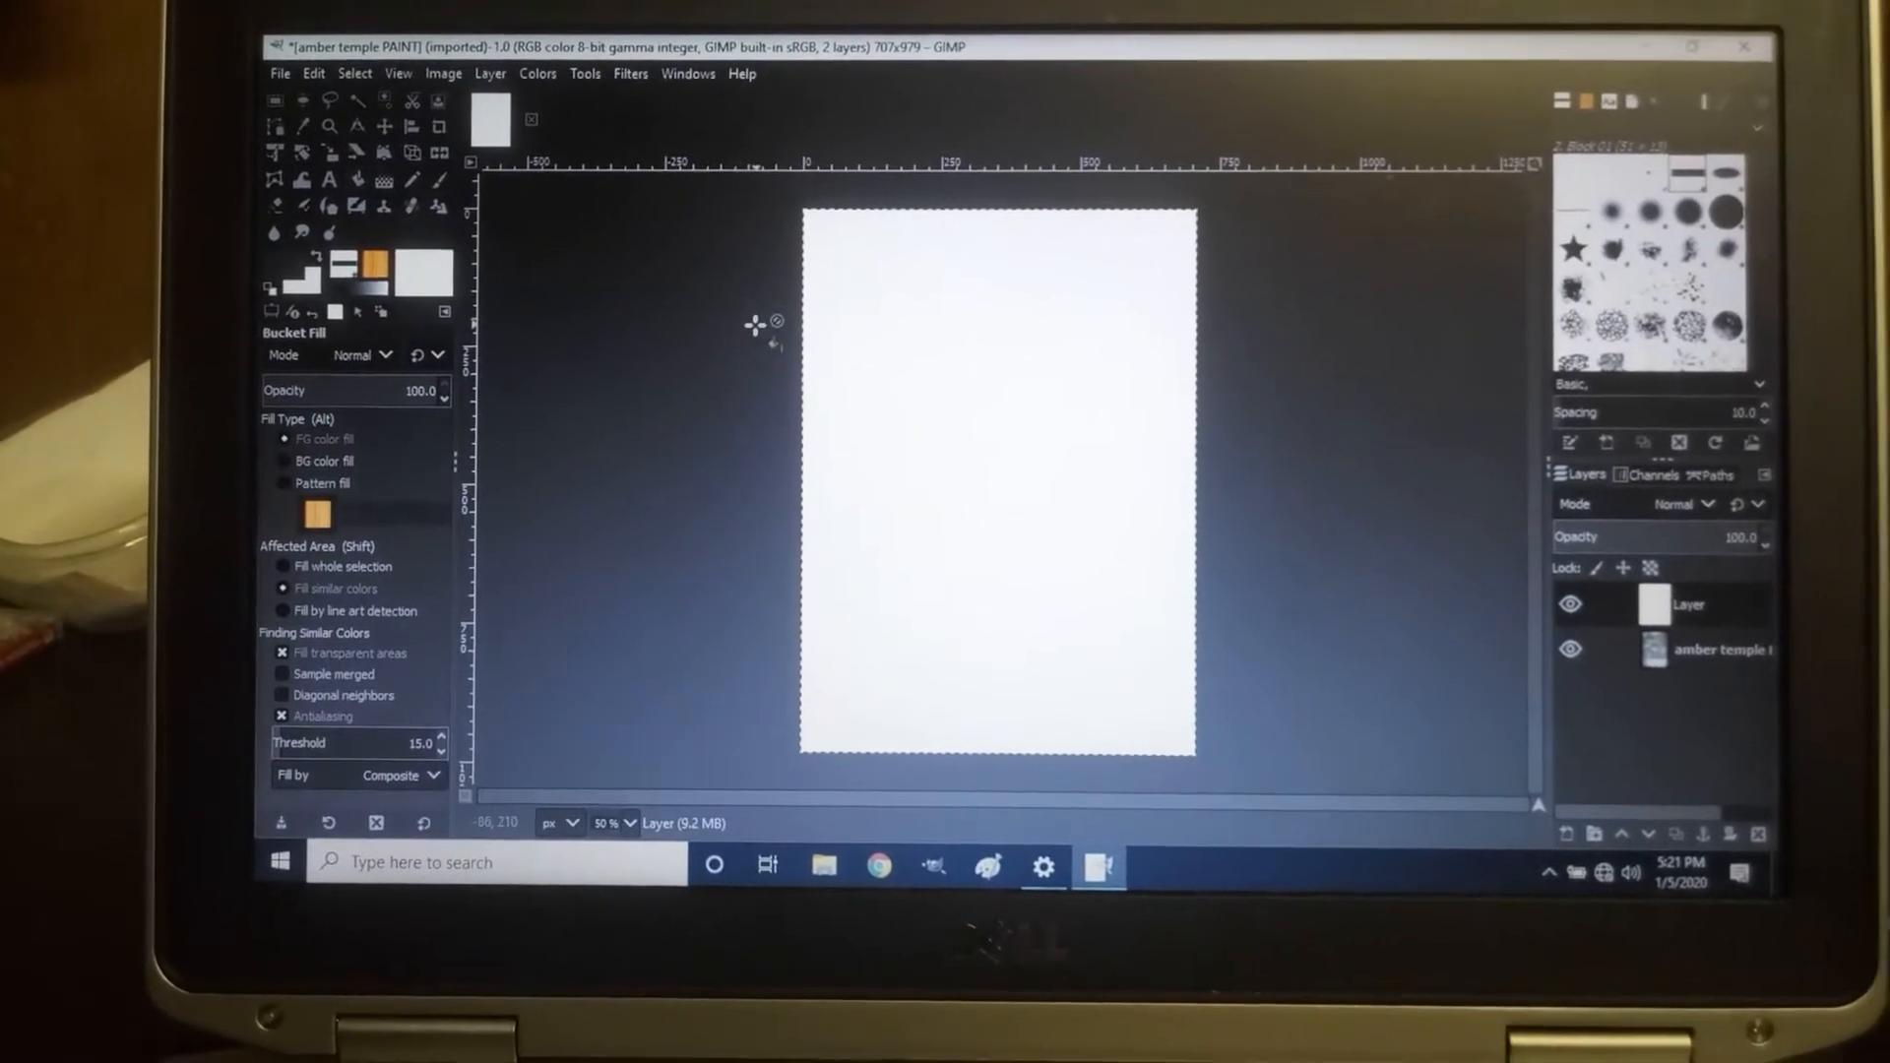
left_click(994, 482)
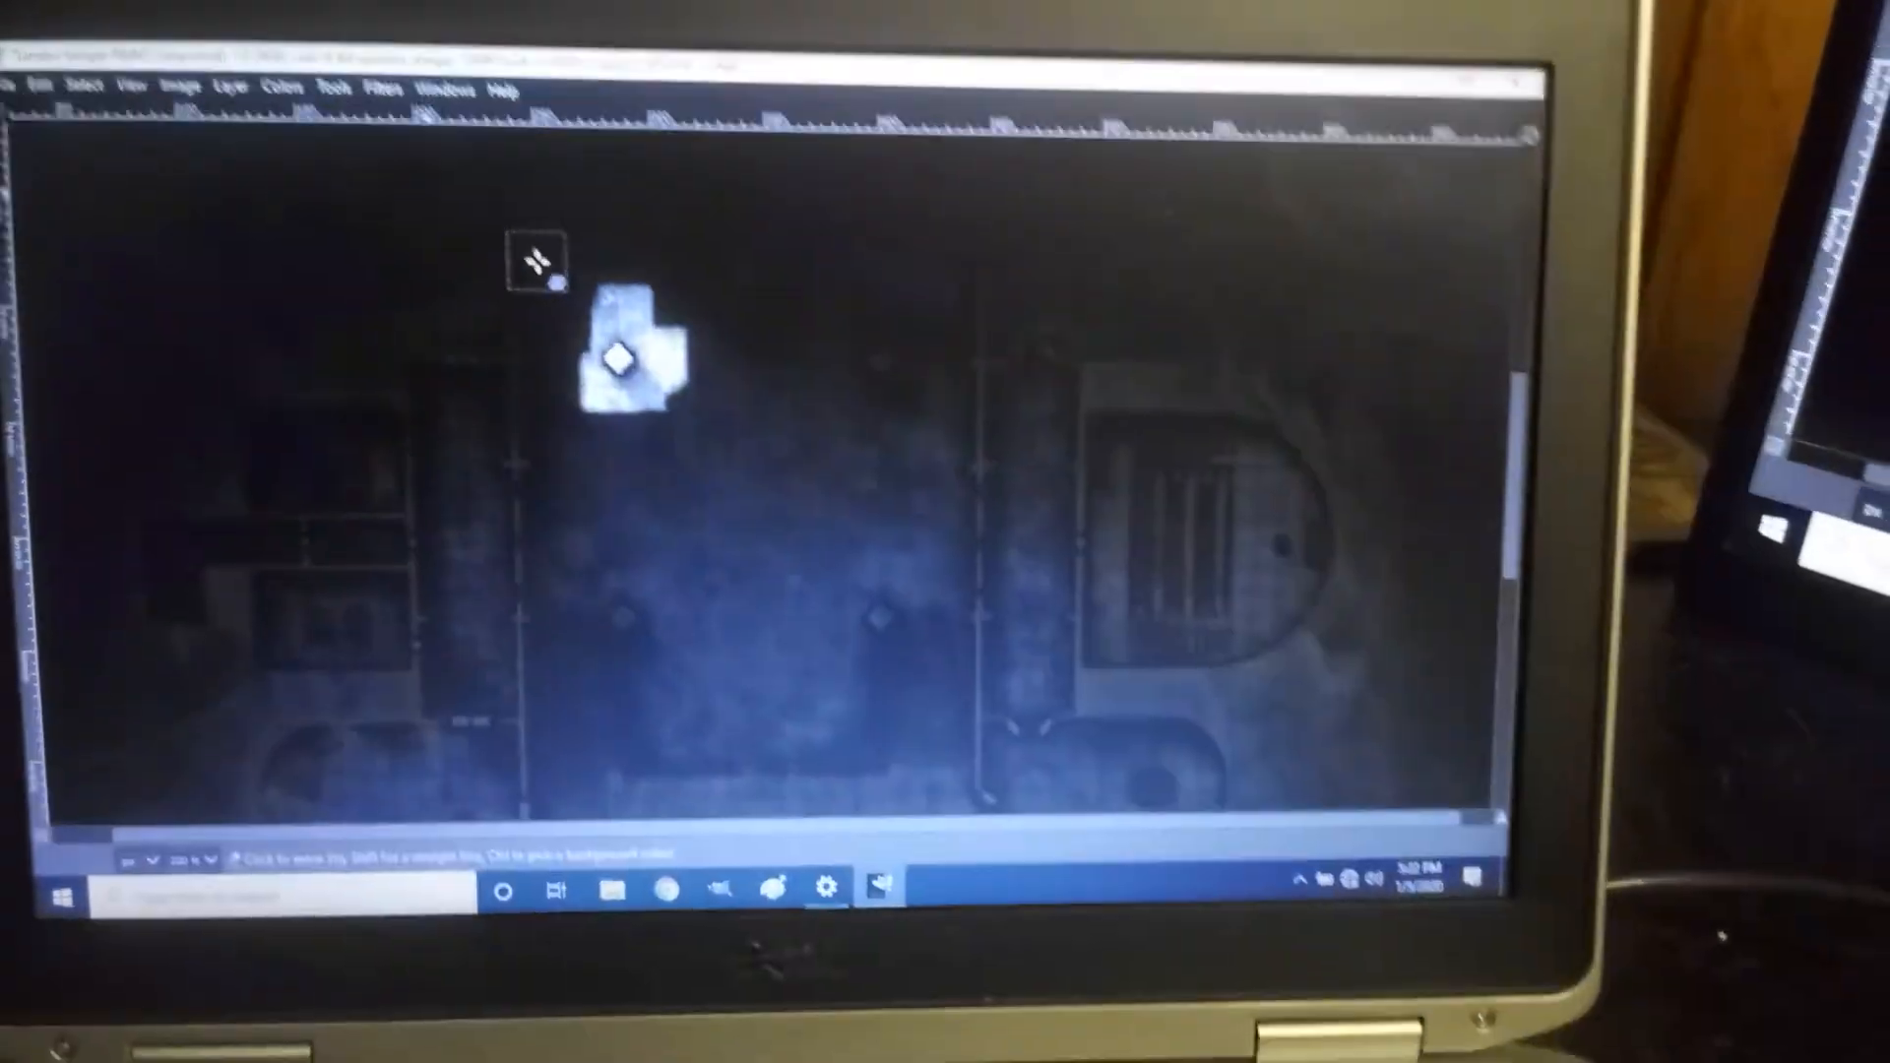
- Hide all docks via Windows > Hide Docks, leaving only the fogged map window
left_click(431, 89)
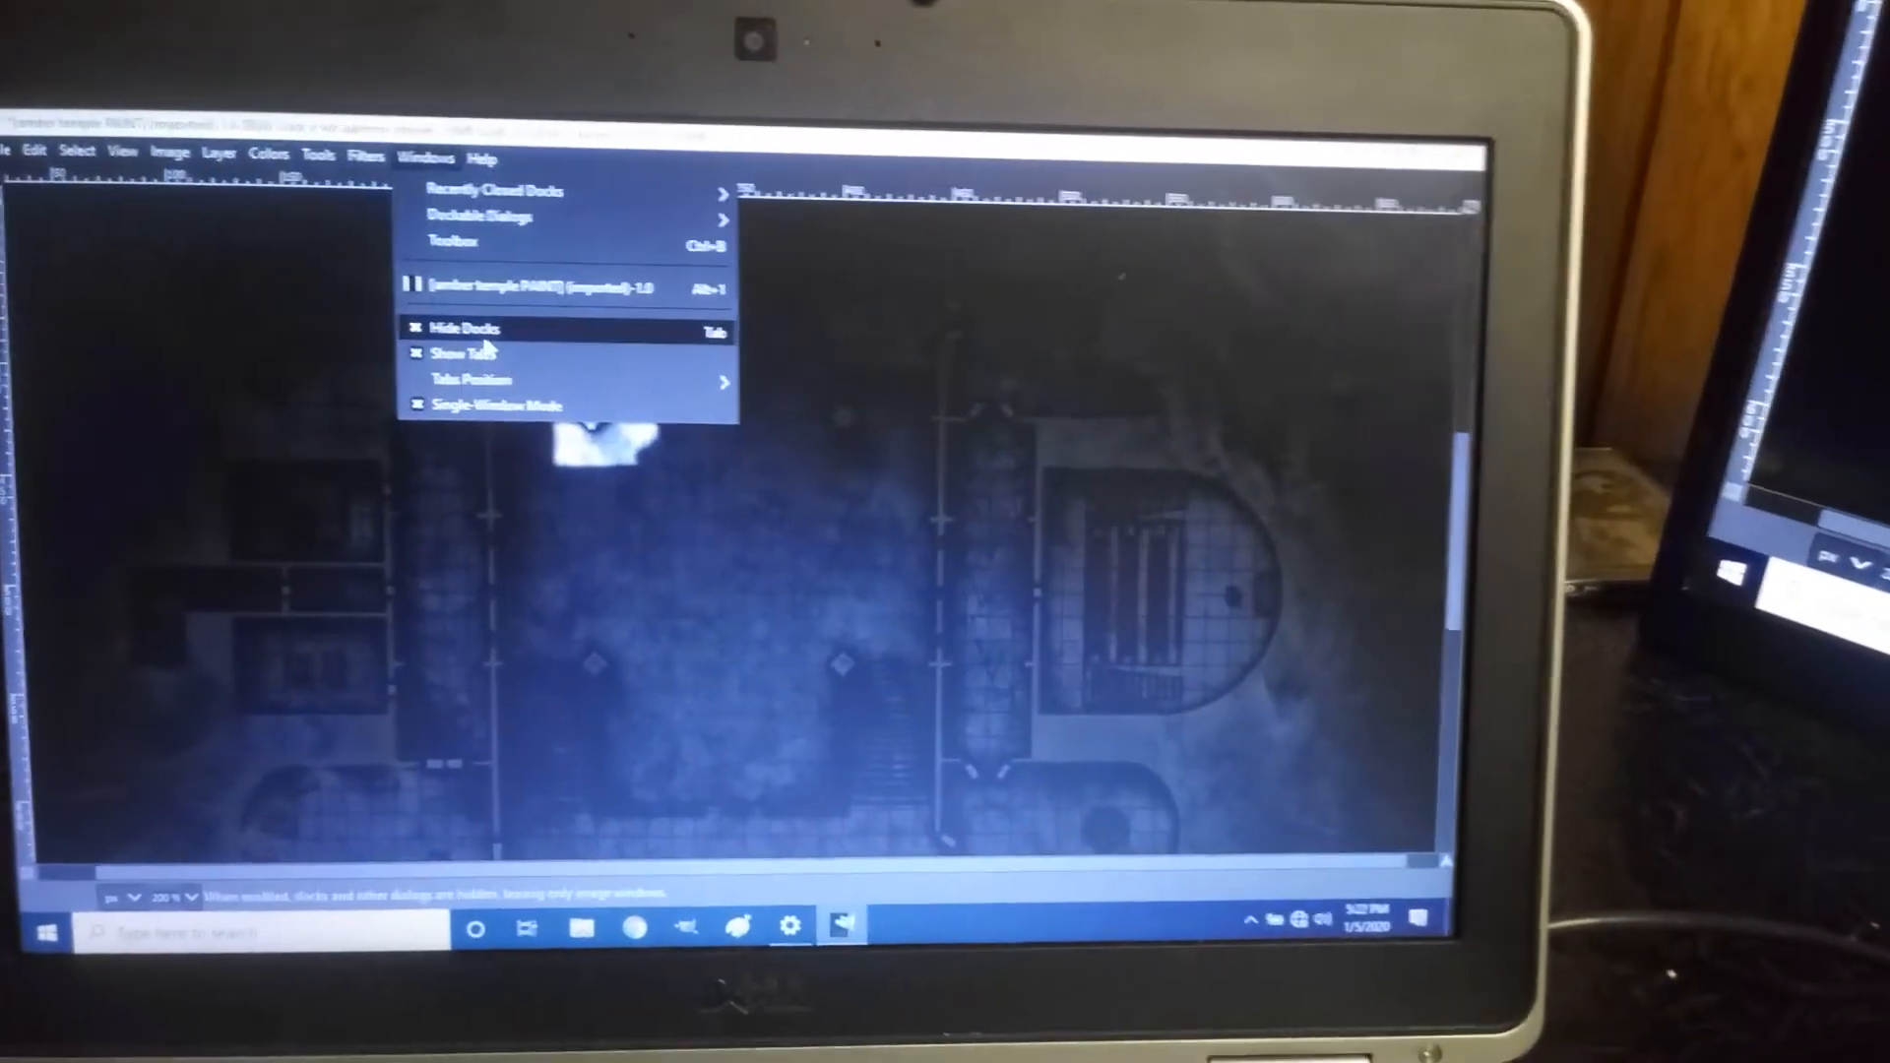
left_click(458, 329)
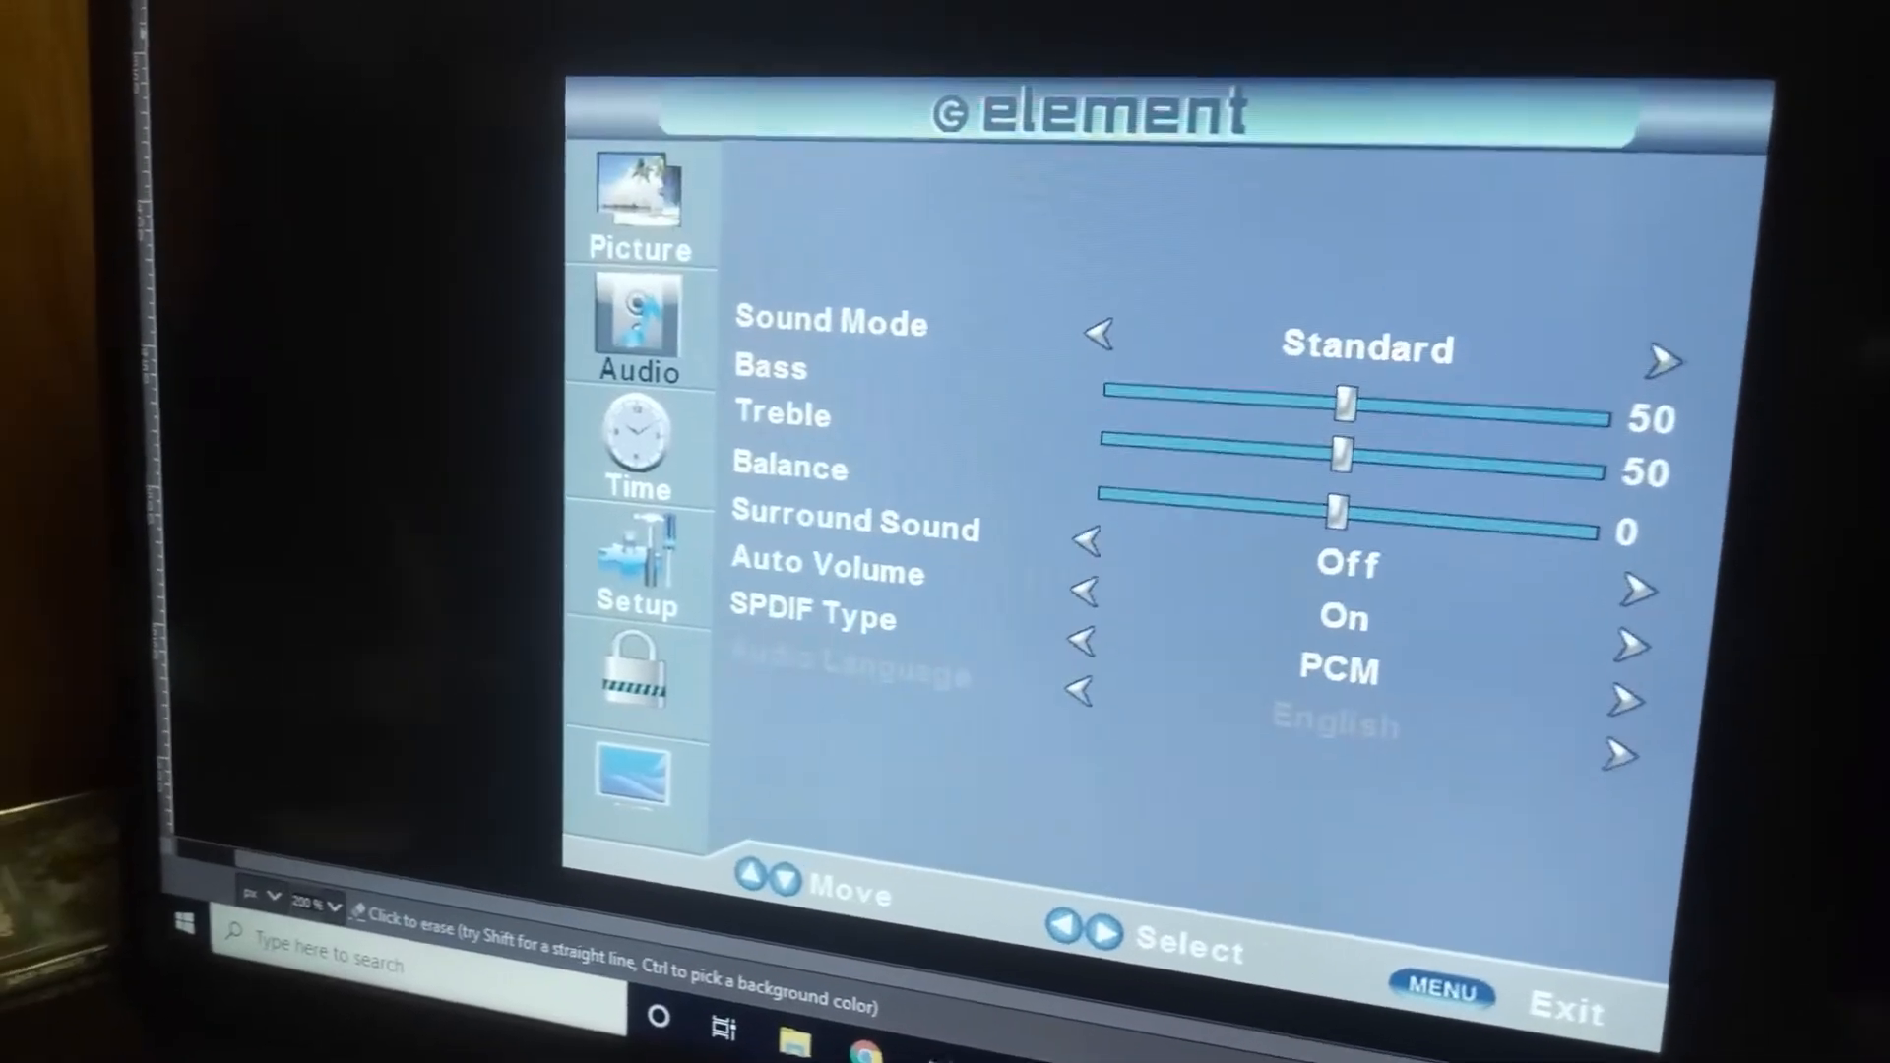
left_click(636, 555)
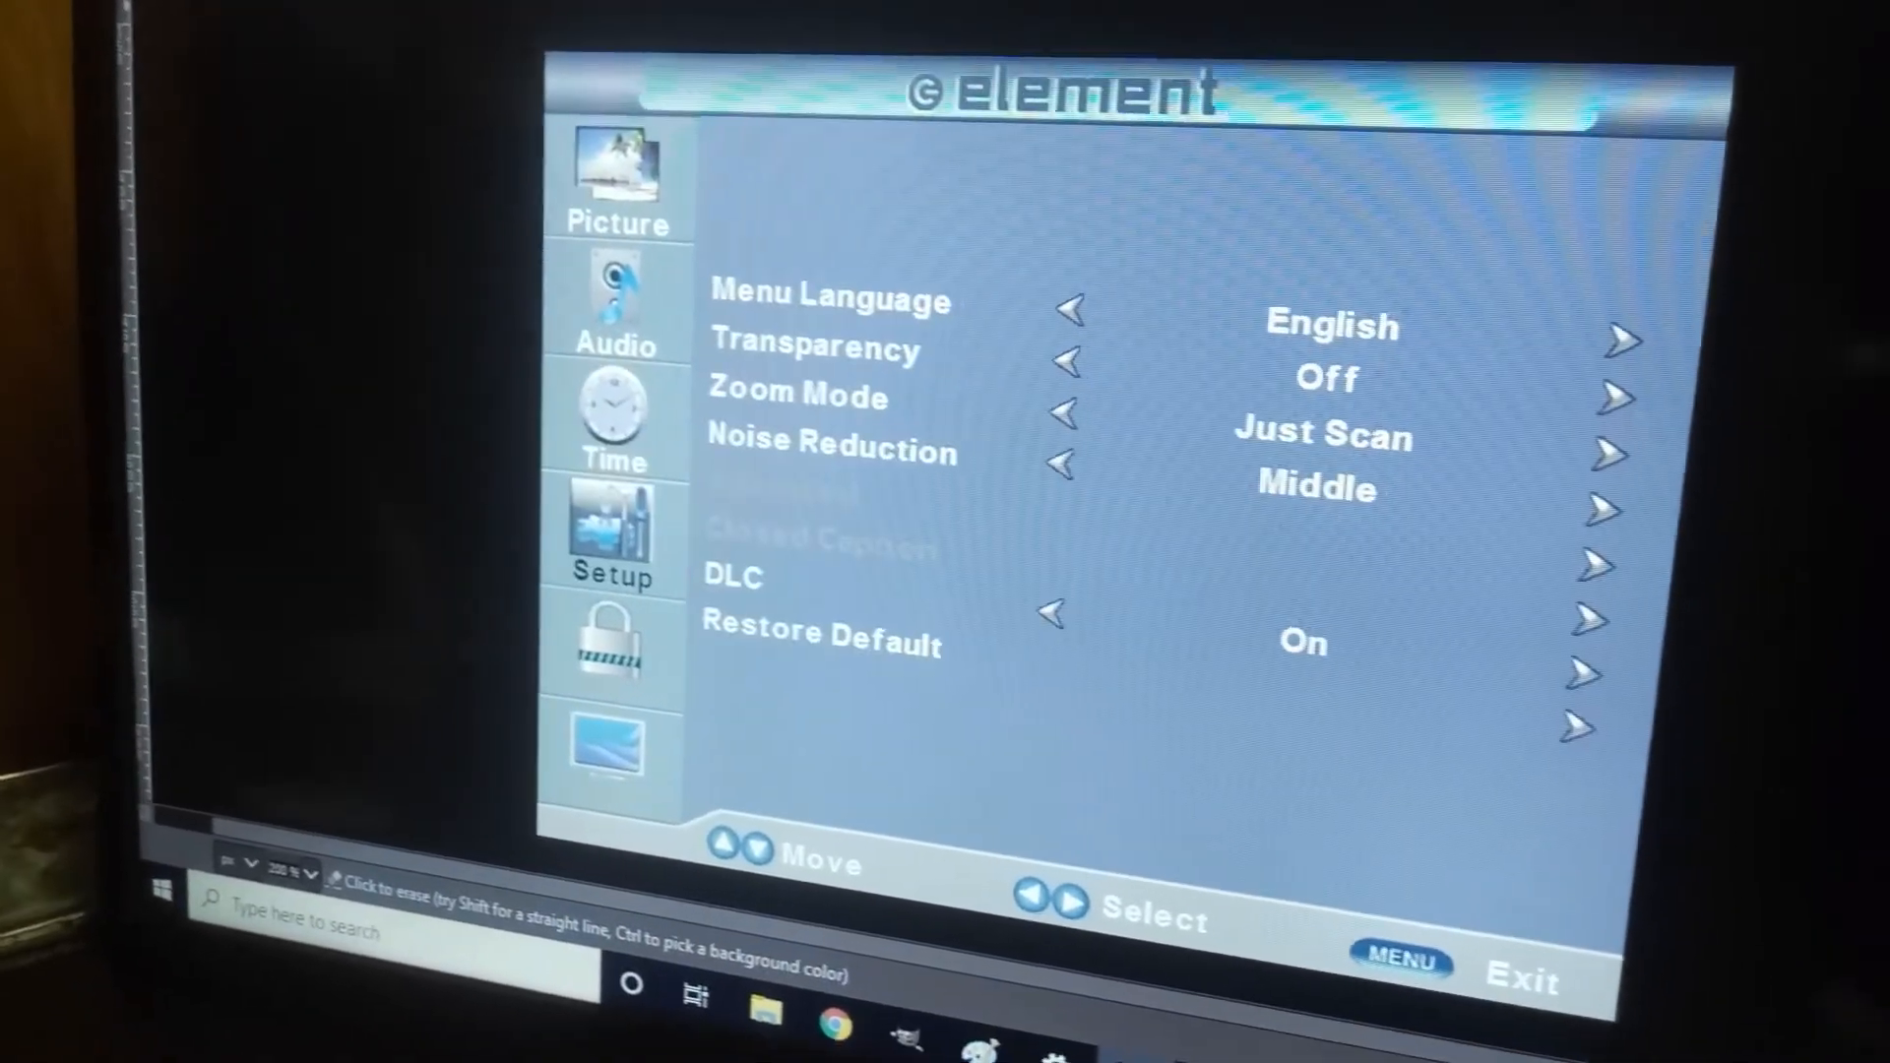